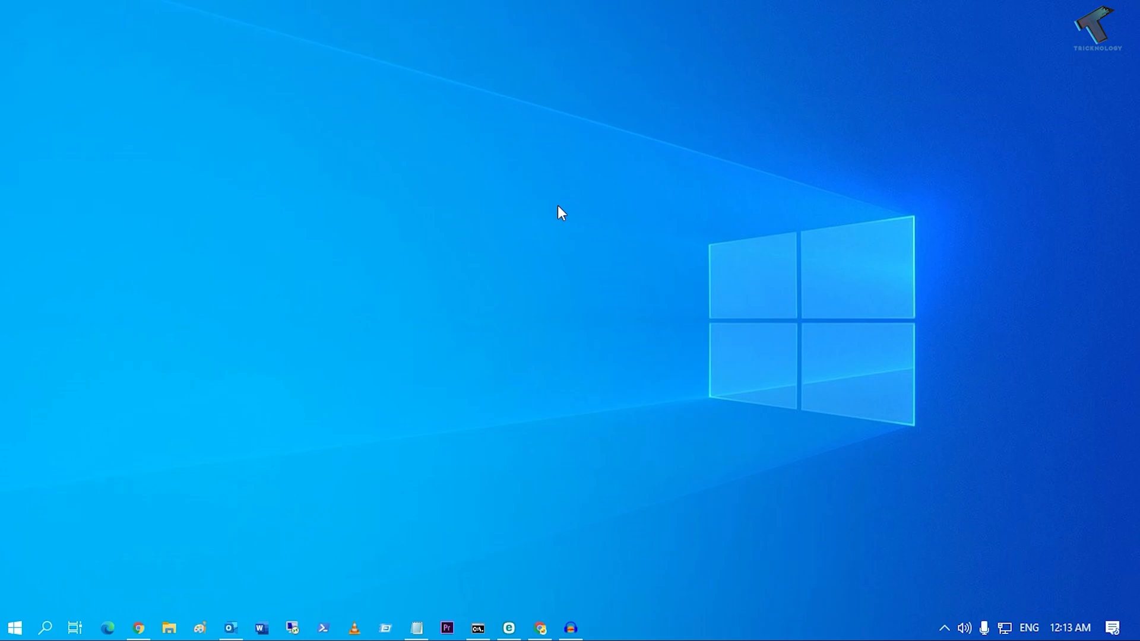
mouse_move(20, 624)
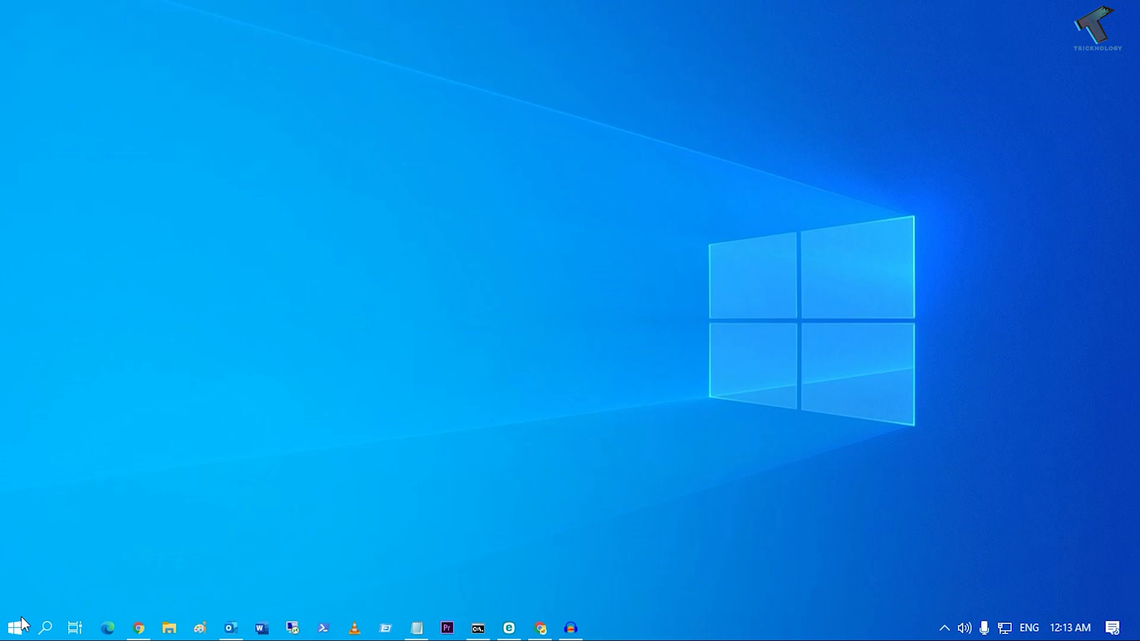
Step: Open Windows Settings from the Start menu
left_click(13, 628)
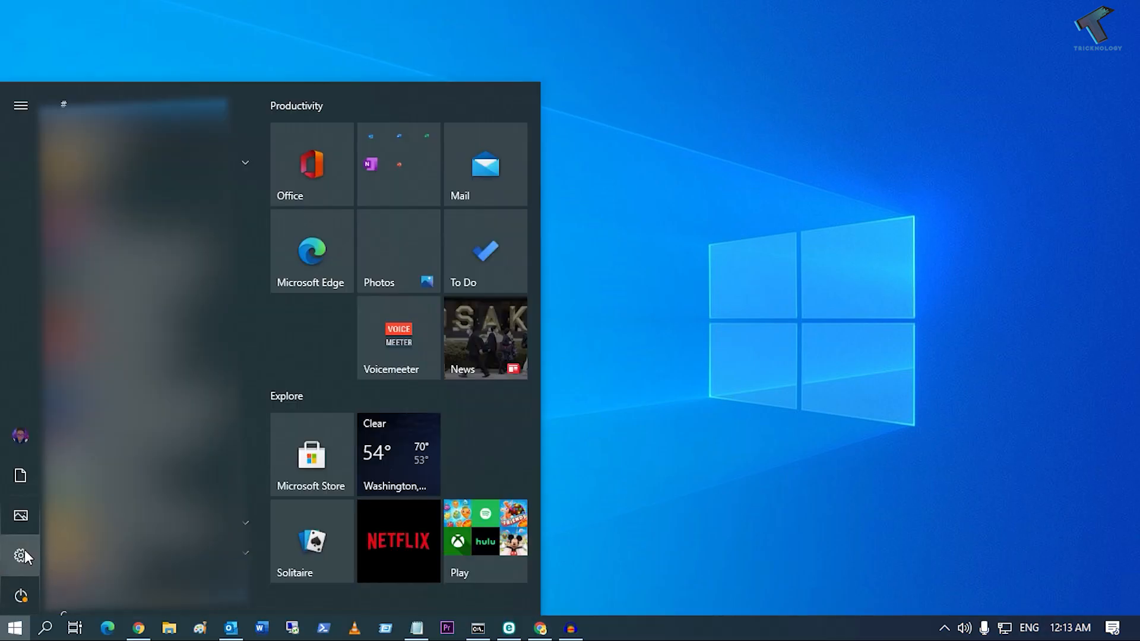
mouse_move(21, 555)
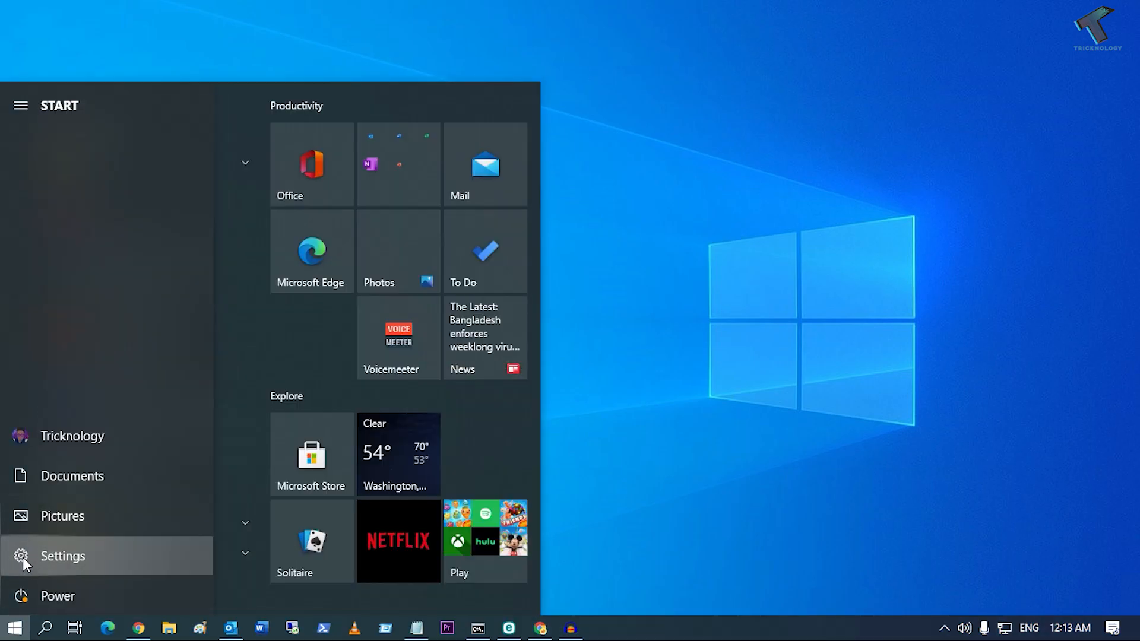
left_click(62, 556)
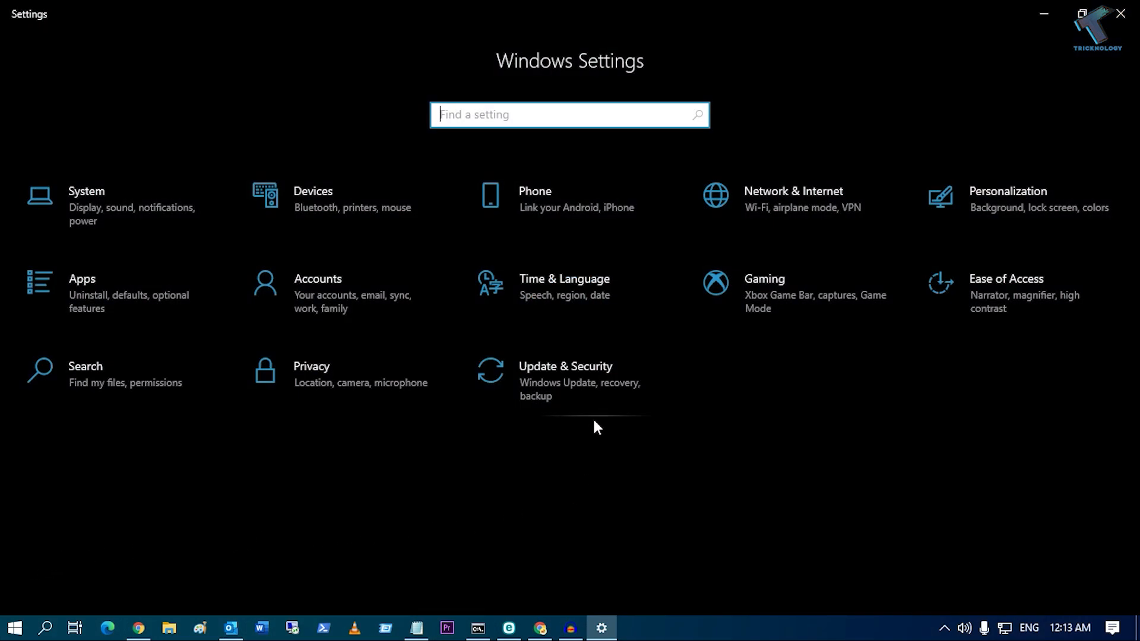
Step: Go to Update & Security and open 'Schedule the restart' for the pending update
left_click(566, 366)
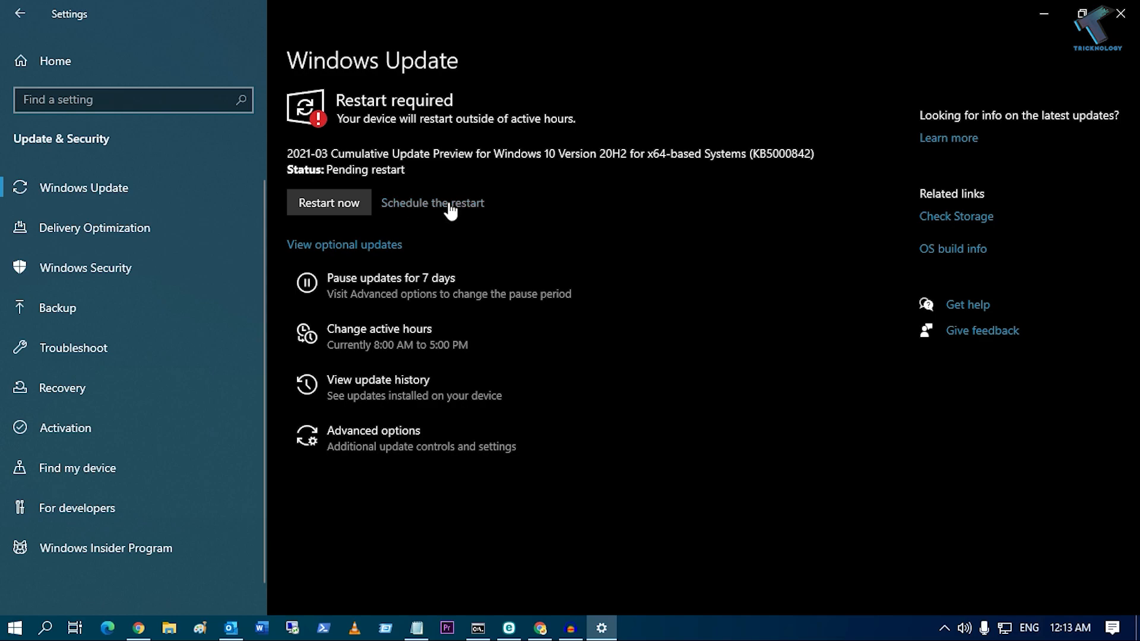
mouse_move(460, 209)
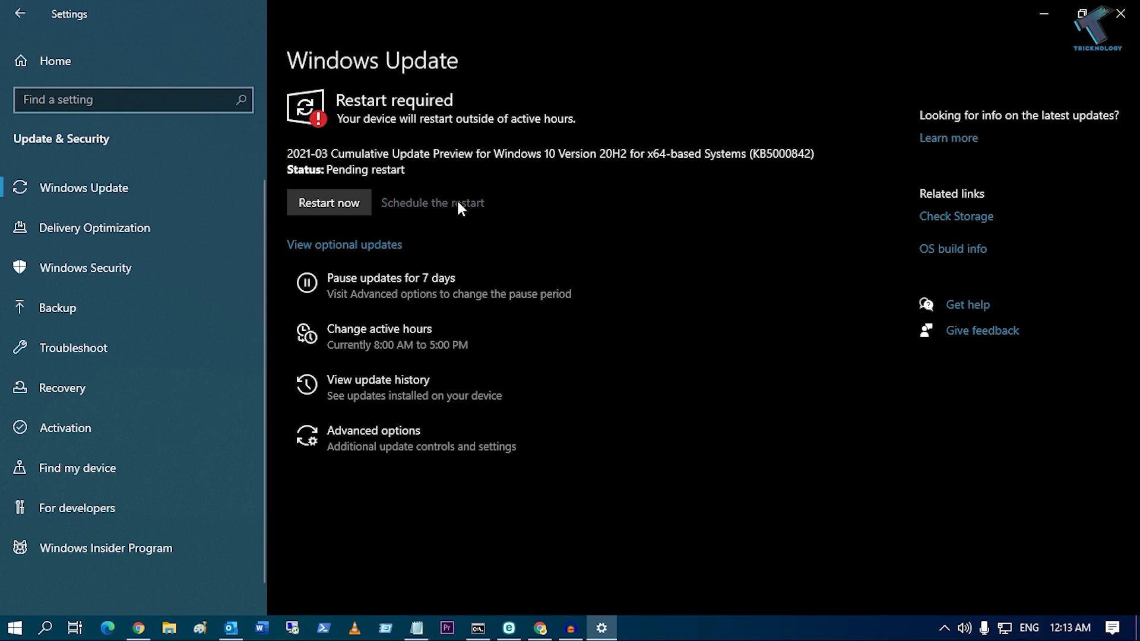
left_click(431, 203)
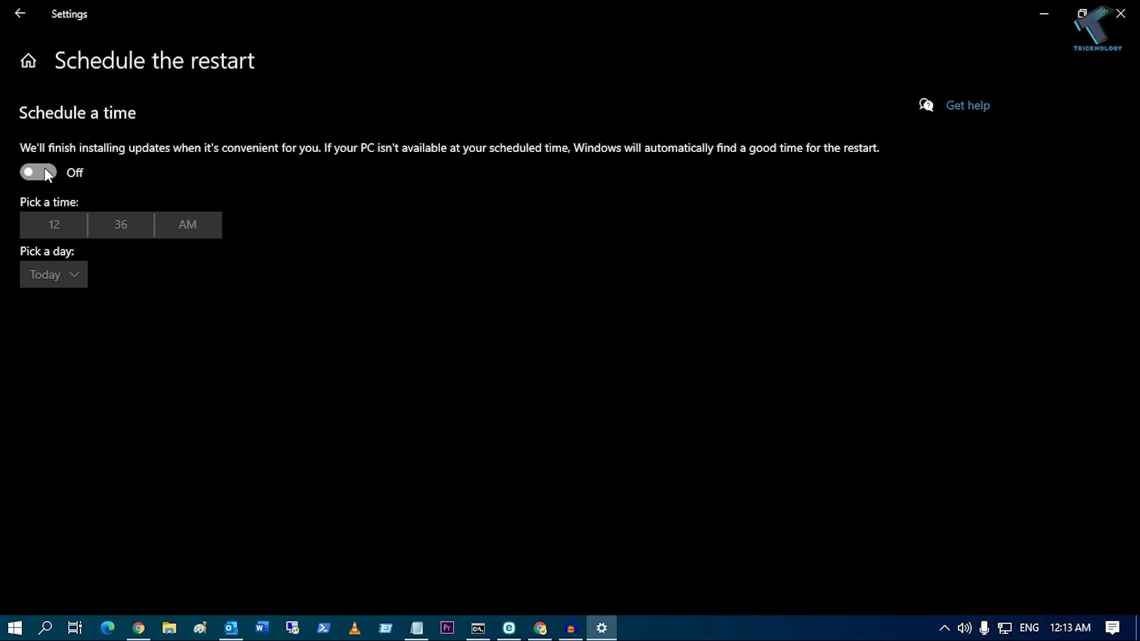
Step: Switch restart scheduling On and set the restart time to 2:30 AM
left_click(38, 172)
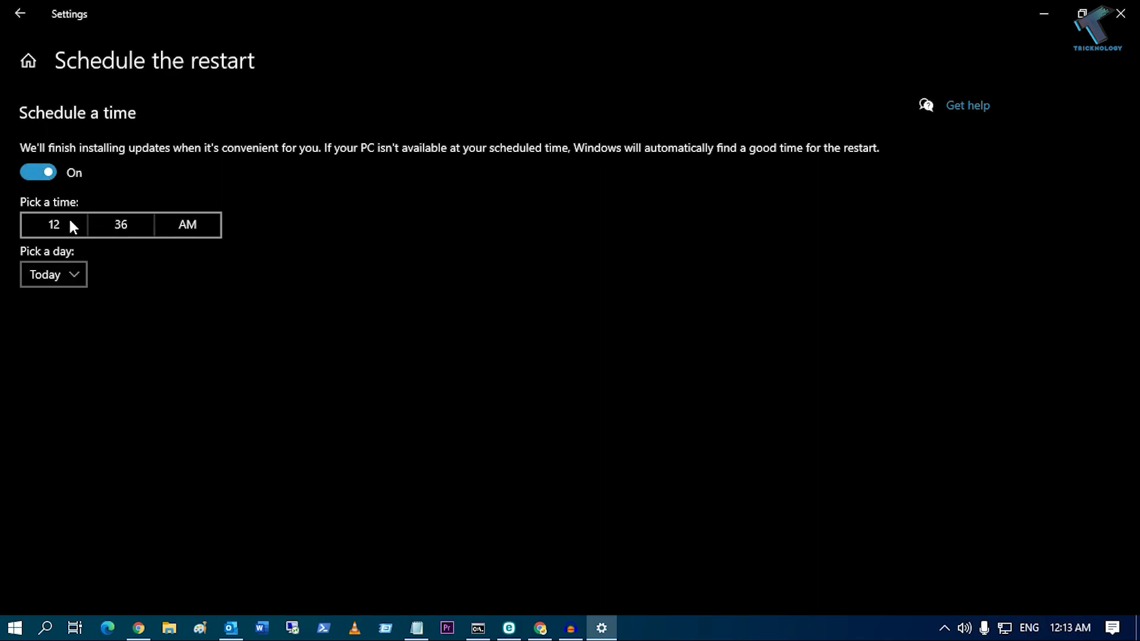
left_click(54, 224)
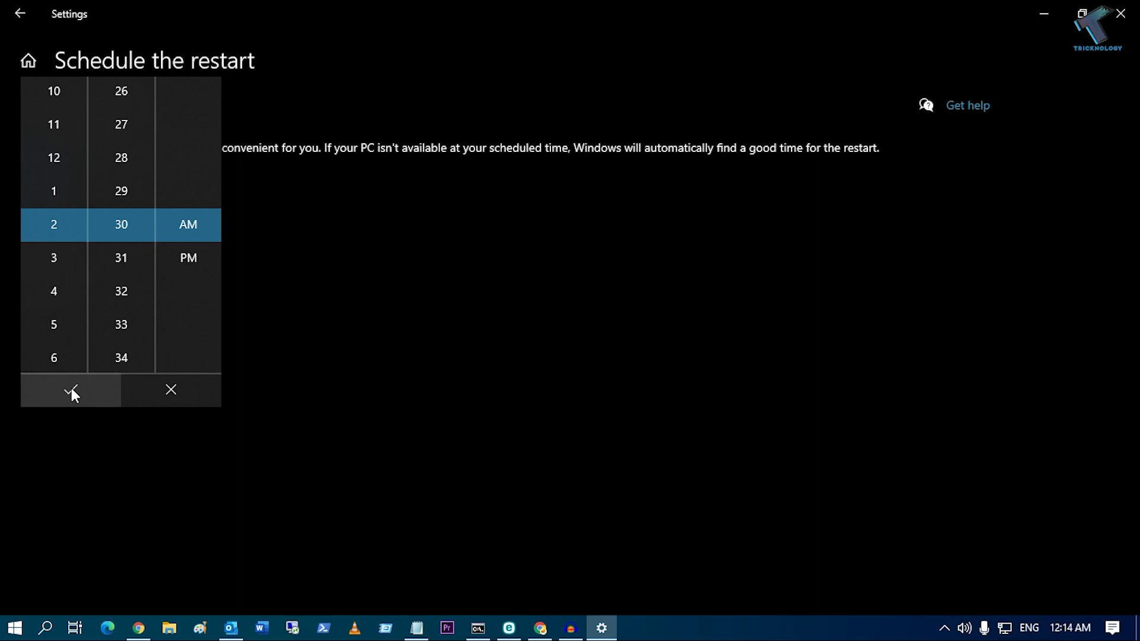
left_click(71, 391)
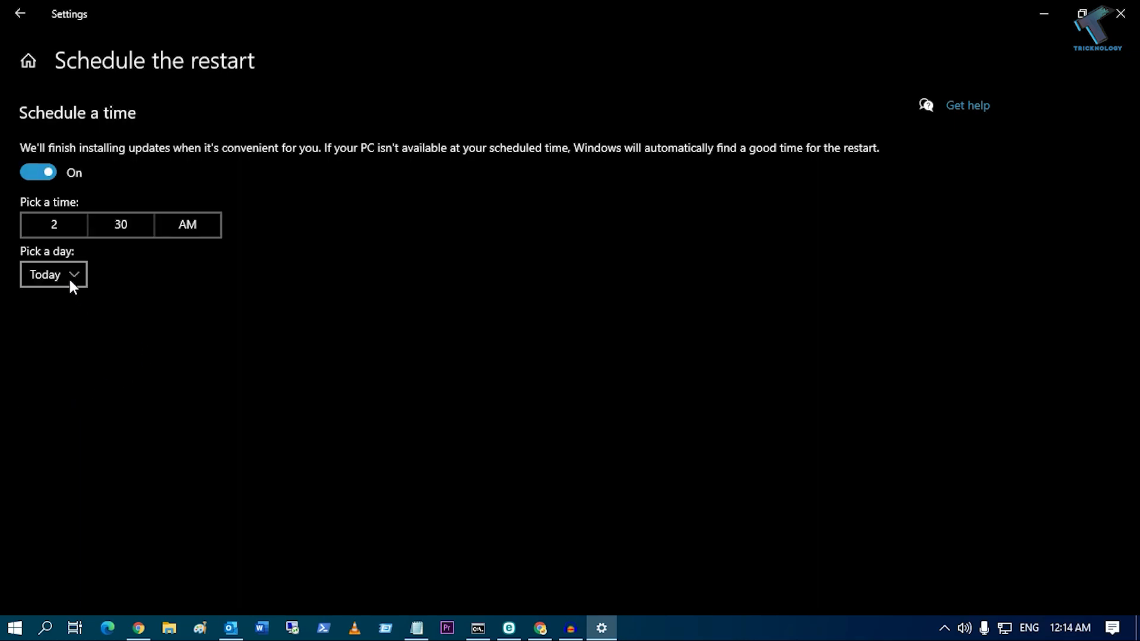
left_click(53, 275)
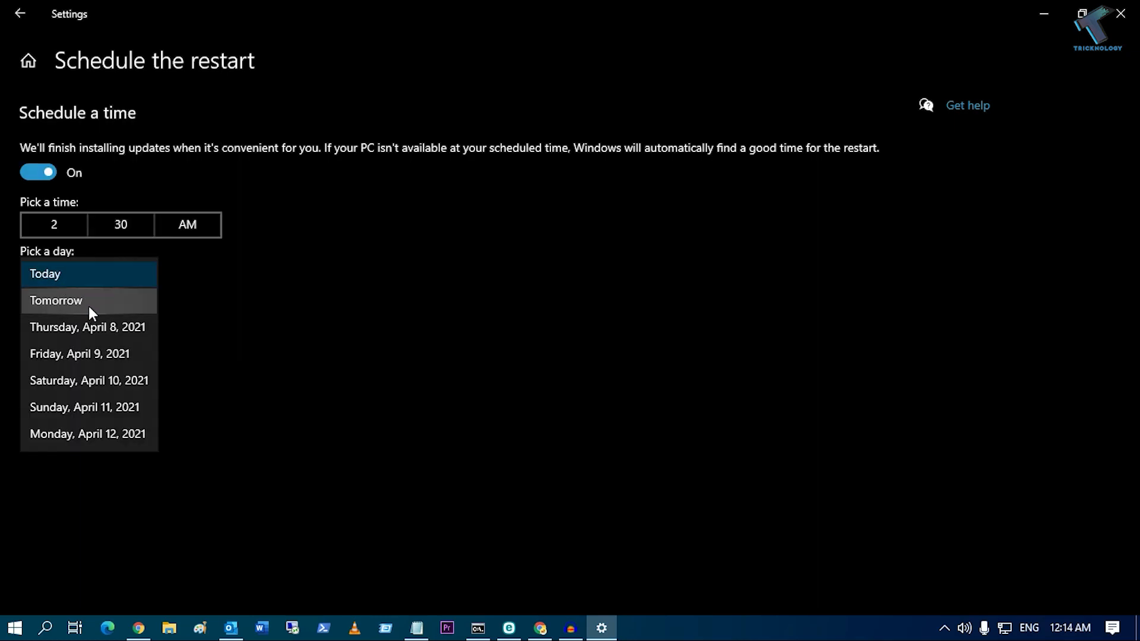
left_click(45, 275)
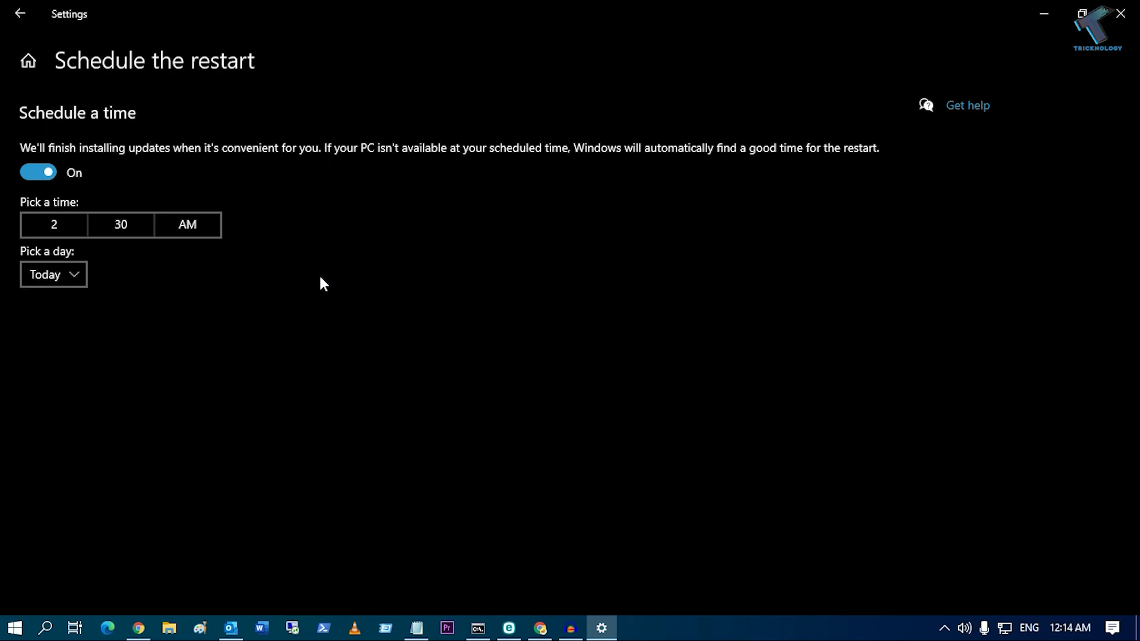
mouse_move(103, 265)
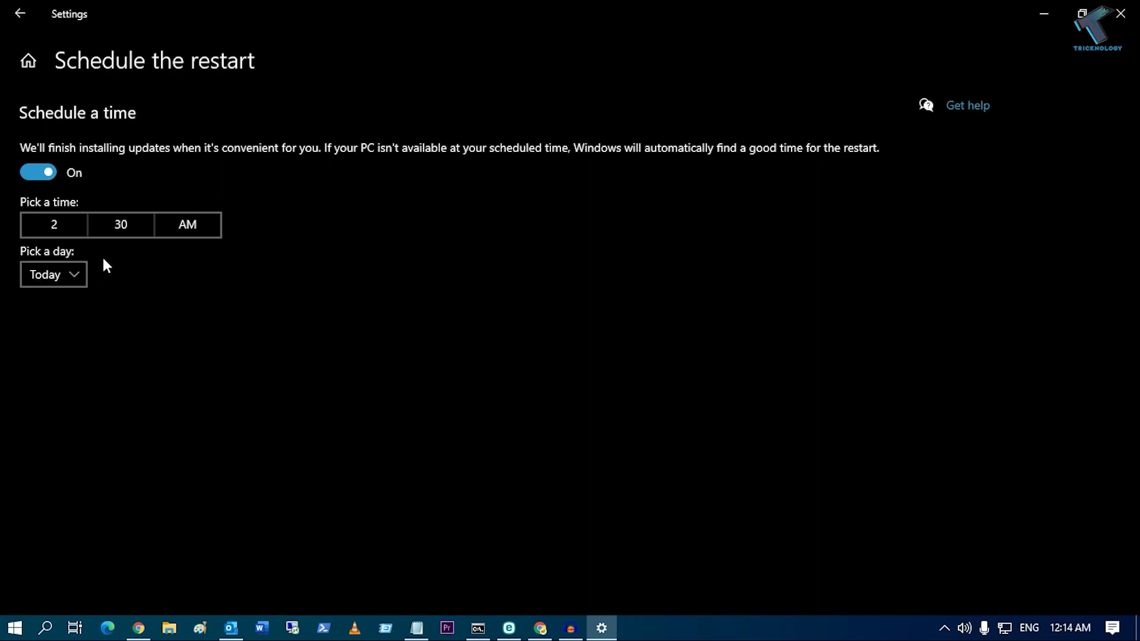